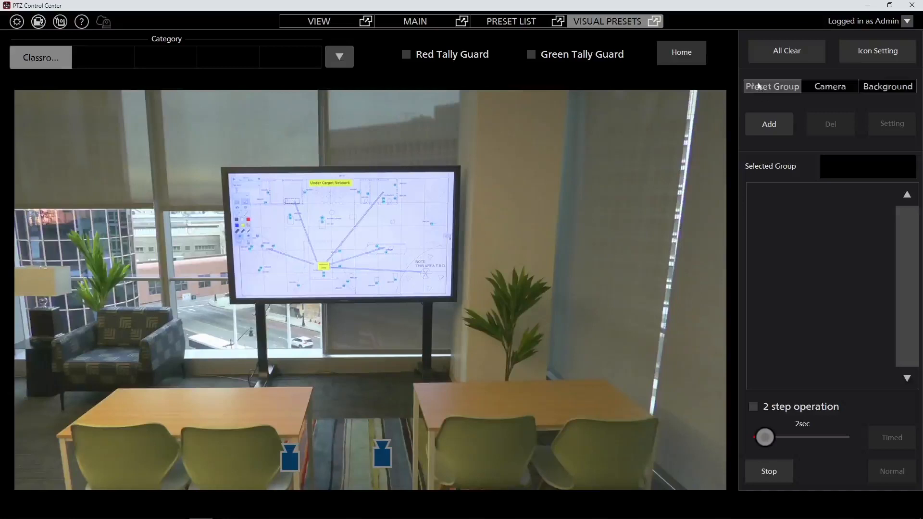
- Add a new preset group box, Preset Group1, over the classroom camera view
left_click(769, 124)
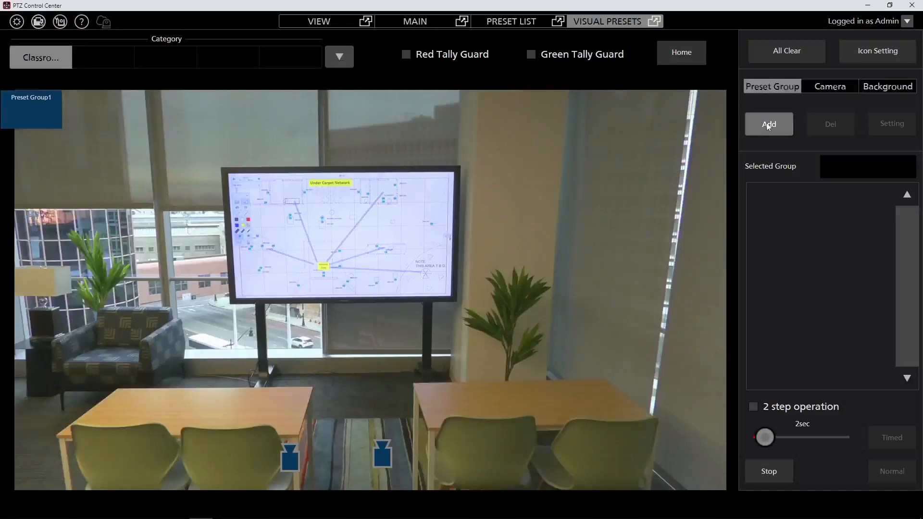